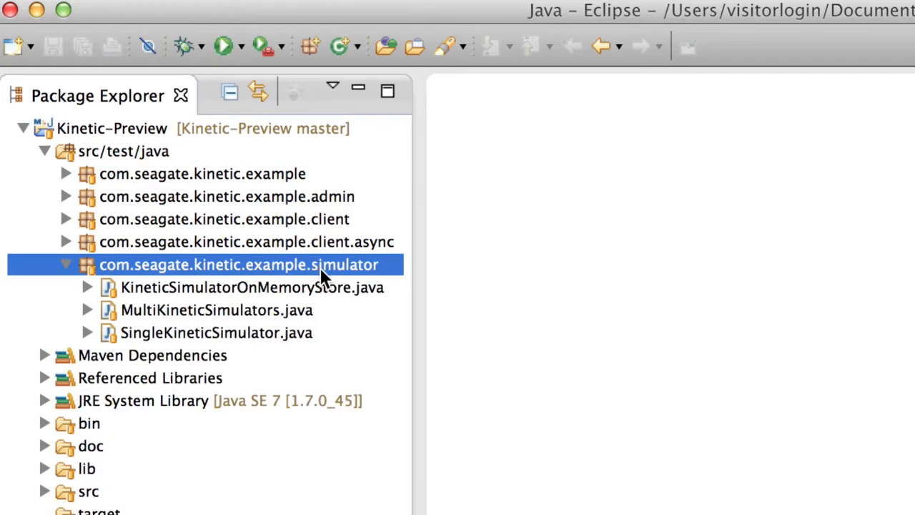
{"action": "mouse_move", "coordinate": [336, 343]}
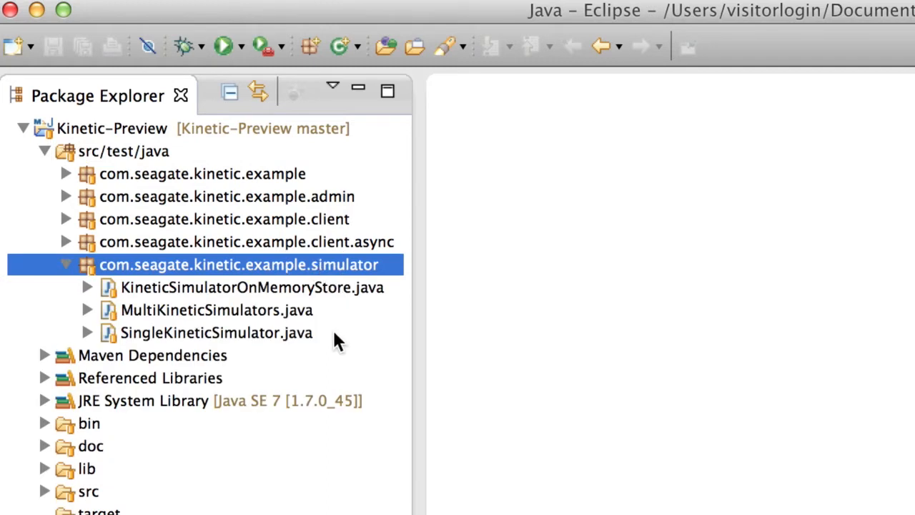
{"action": "mouse_move", "coordinate": [336, 317]}
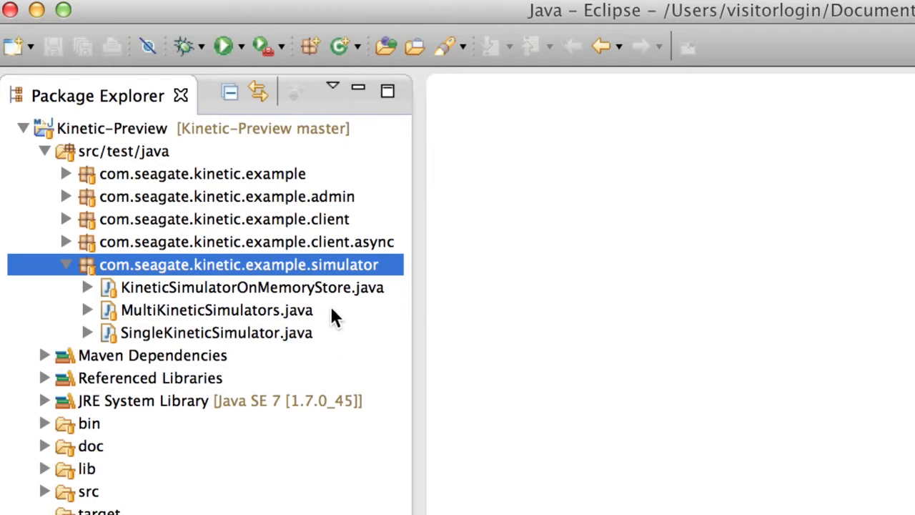
{"action": "mouse_move", "coordinate": [343, 303]}
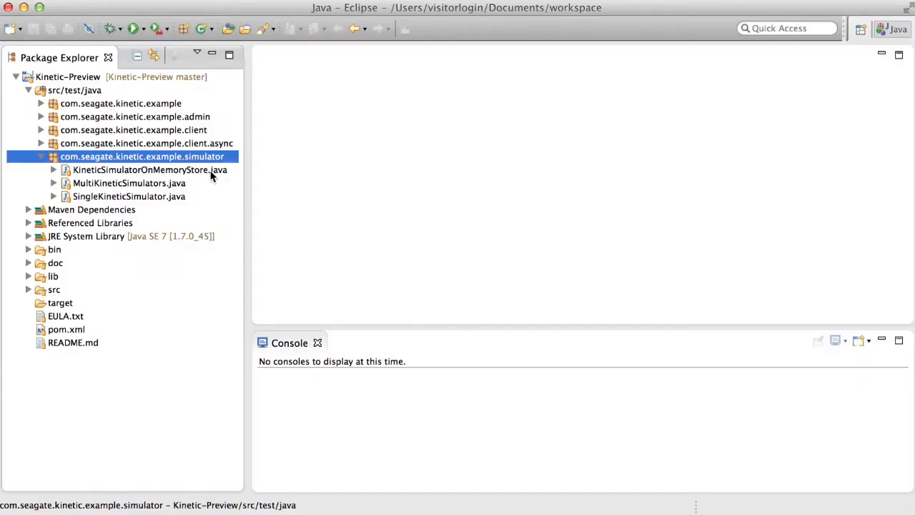
{"action": "mouse_move", "coordinate": [191, 236]}
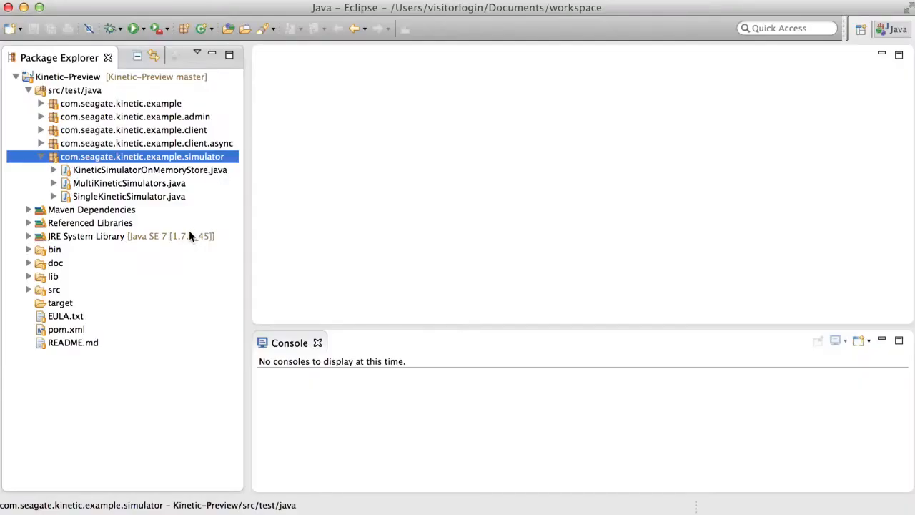
{"action": "mouse_move", "coordinate": [177, 203]}
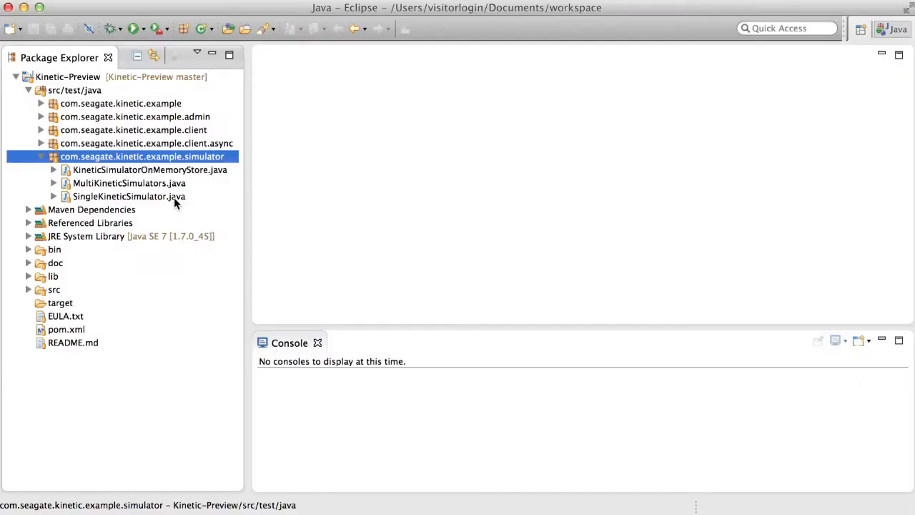
View SingleKineticSimulator.java with its main method that starts the simulator
{"action": "double_click", "coordinate": [129, 196]}
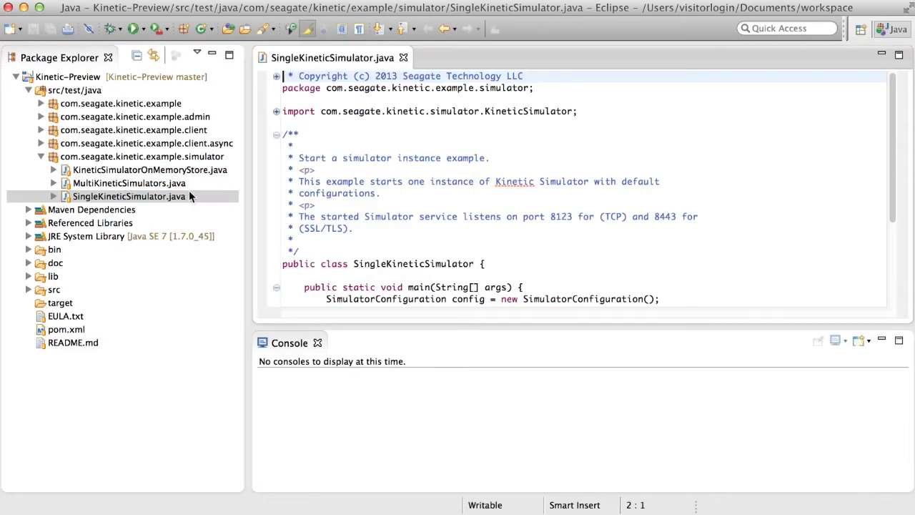
{"action": "scroll", "scroll_direction": "down", "scroll_amount": 3}
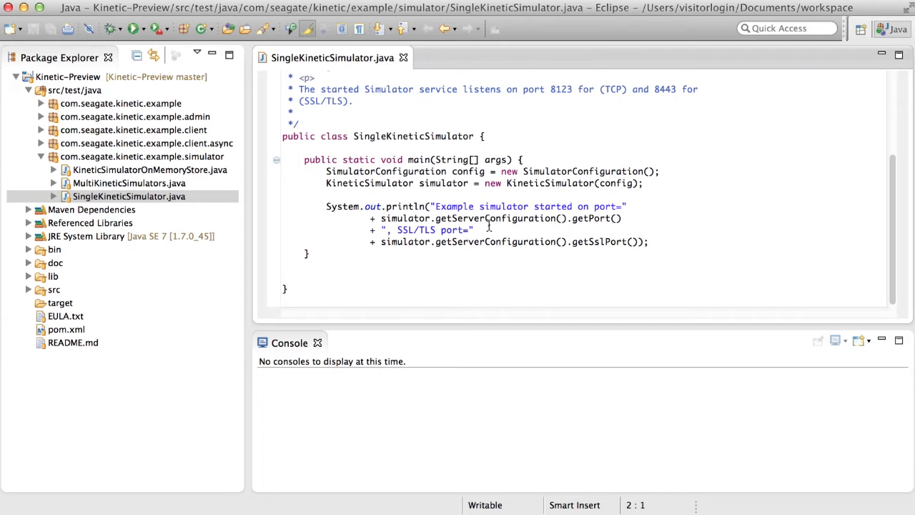
Run SingleKineticSimulator as a Java application, console reporting ports 8123 and 8443
{"action": "right_click", "coordinate": [128, 196]}
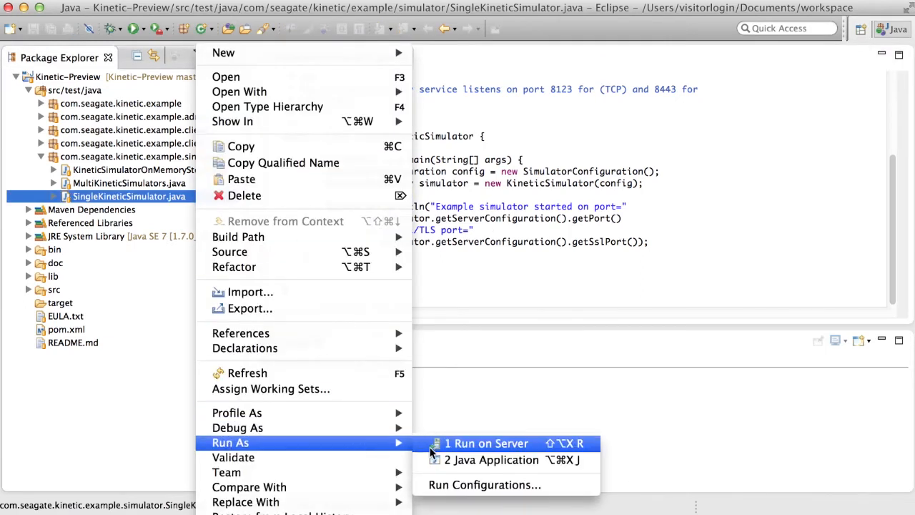
{"action": "mouse_move", "coordinate": [492, 460]}
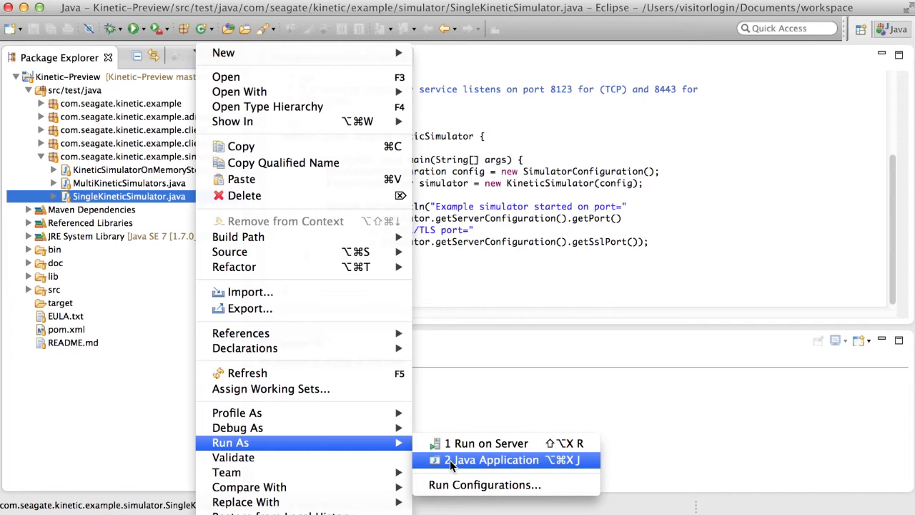
{"action": "left_click", "coordinate": [492, 461]}
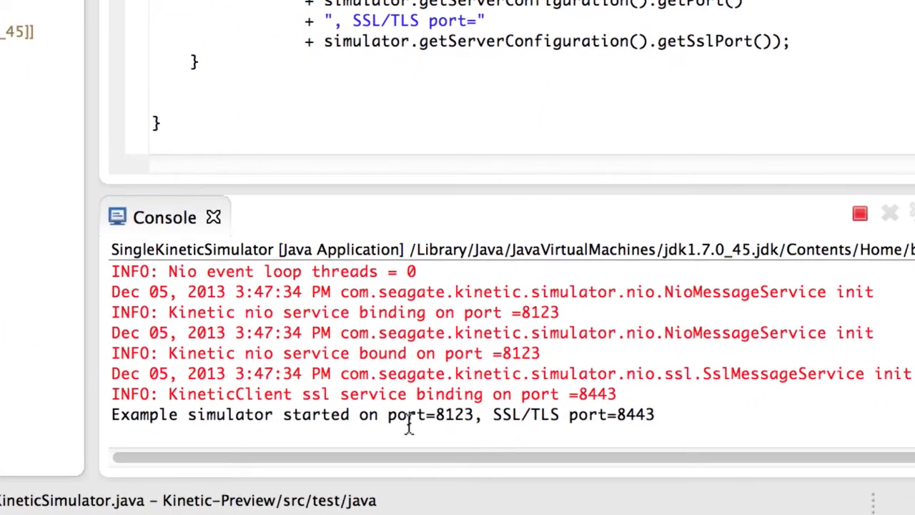
{"action": "mouse_move", "coordinate": [436, 422]}
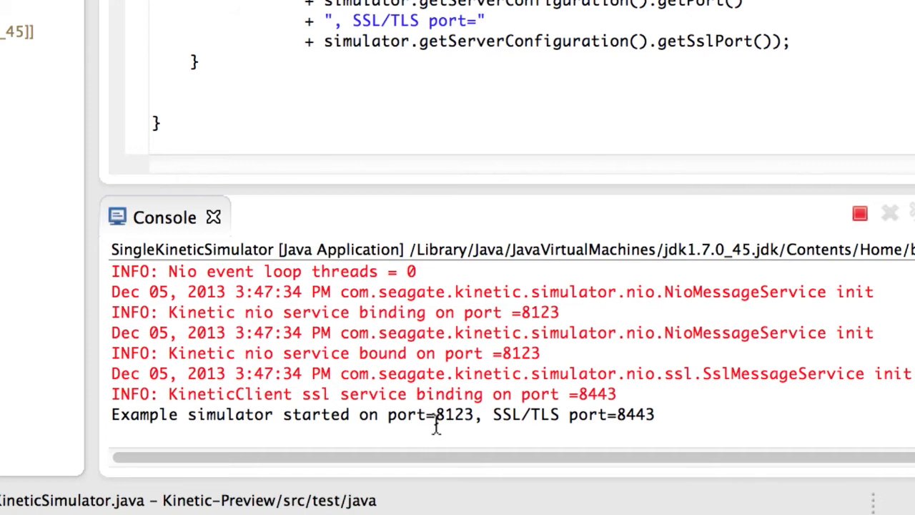
{"action": "mouse_move", "coordinate": [469, 418]}
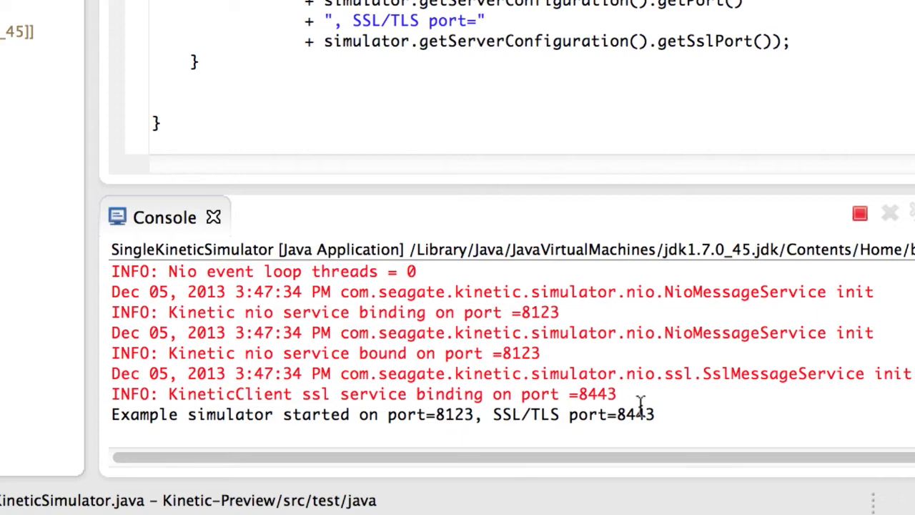
{"action": "mouse_move", "coordinate": [446, 369]}
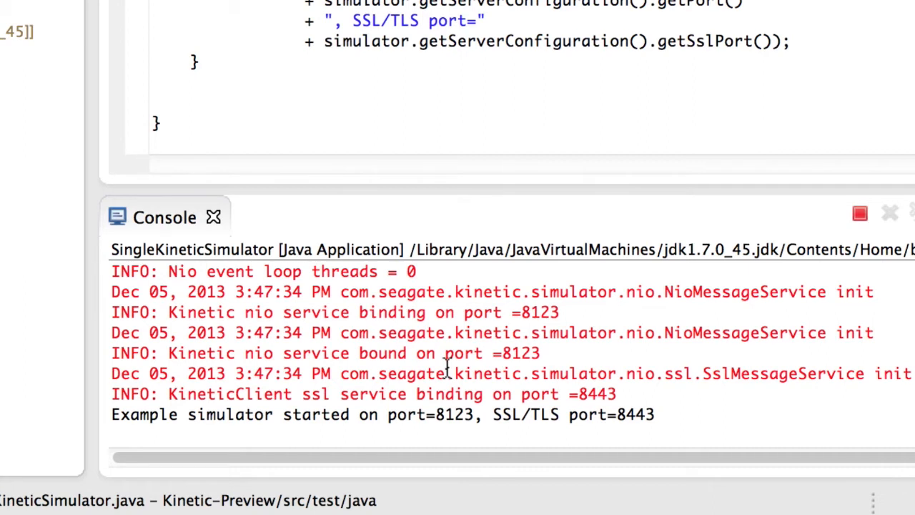
{"action": "mouse_move", "coordinate": [861, 215]}
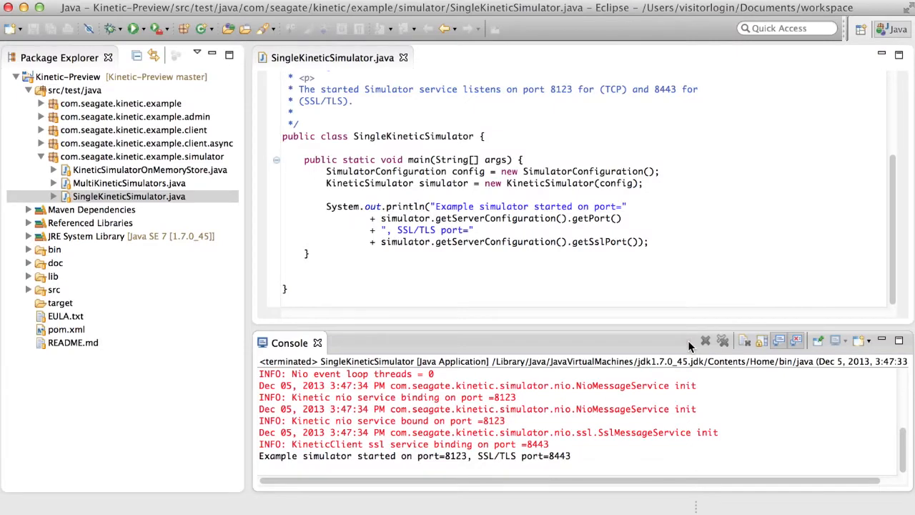
{"action": "mouse_move", "coordinate": [160, 200]}
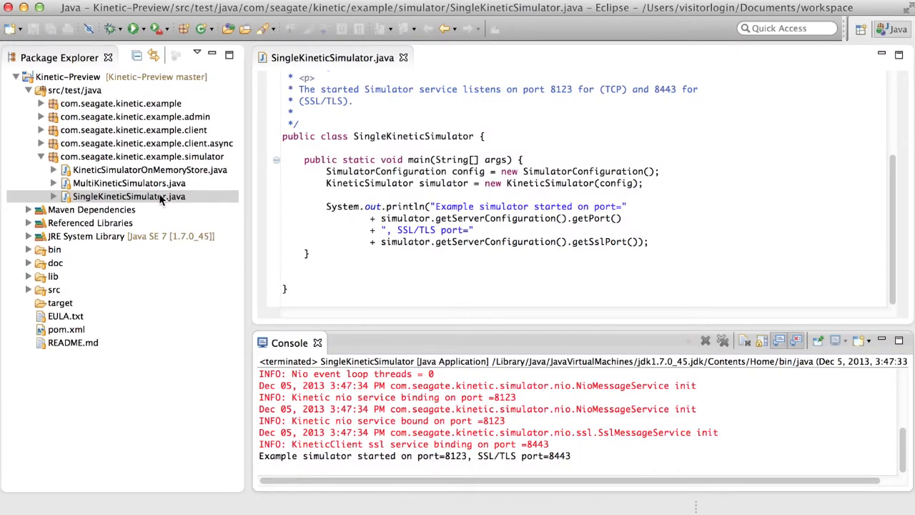
View MultiKineticSimulators.java with its loop starting several simulator instances
{"action": "double_click", "coordinate": [128, 184]}
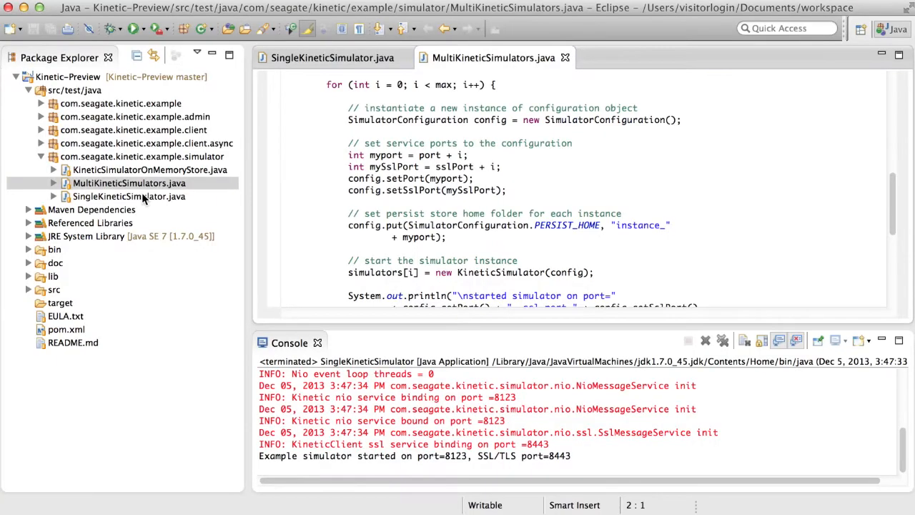
{"action": "right_click", "coordinate": [128, 183]}
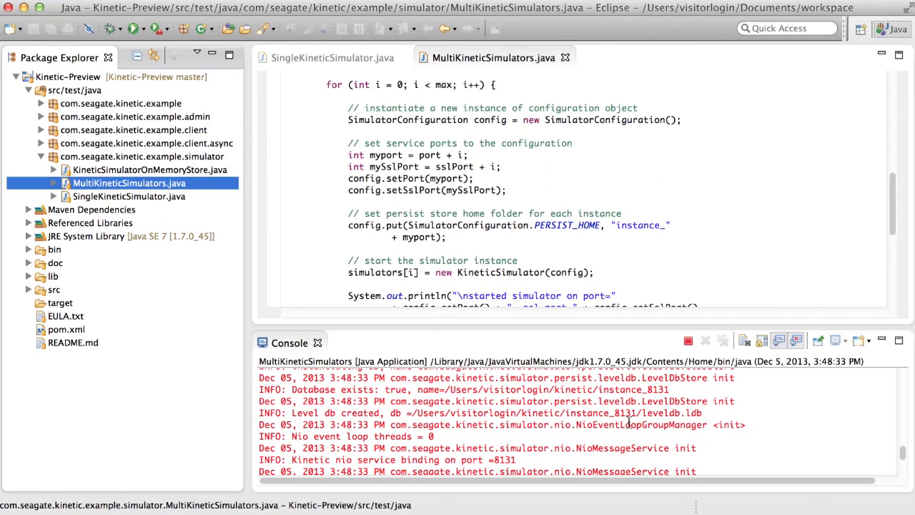
{"action": "scroll", "scroll_direction": "down", "scroll_amount": 3}
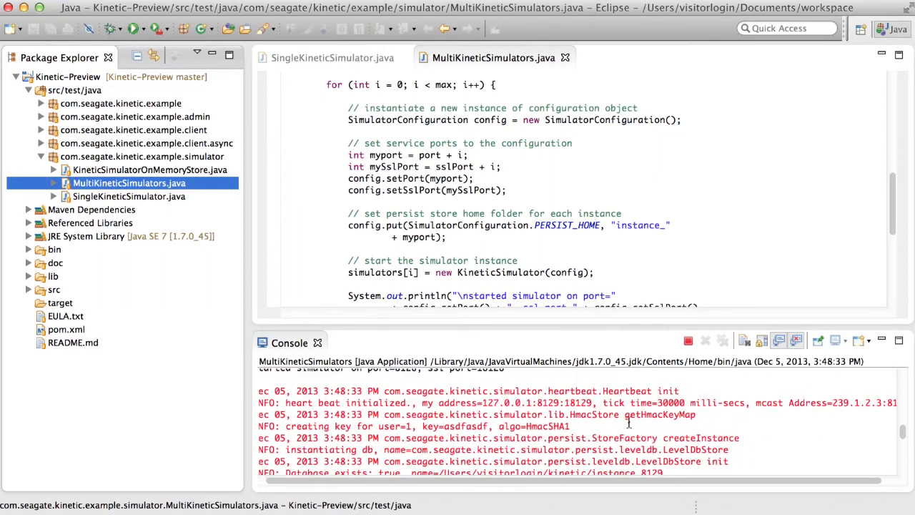
{"action": "scroll", "scroll_direction": "down", "scroll_amount": 3}
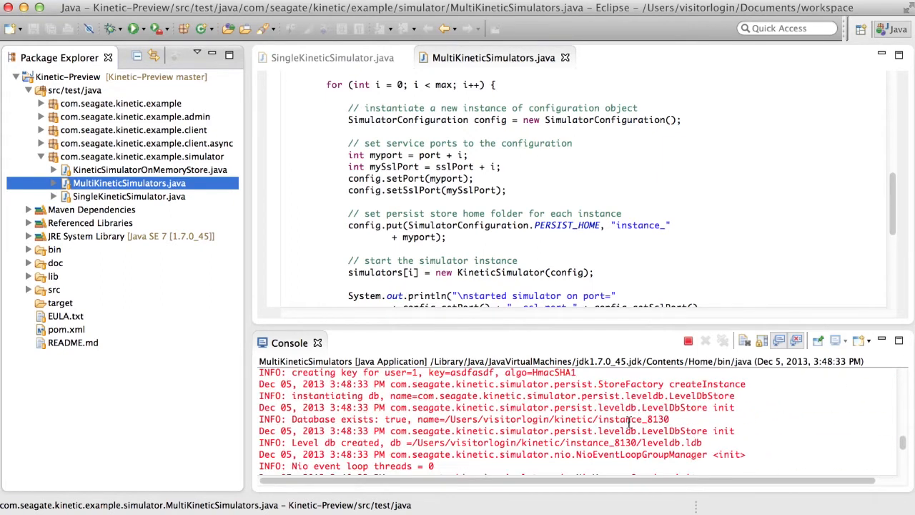
{"action": "scroll", "scroll_direction": "down", "scroll_amount": 3}
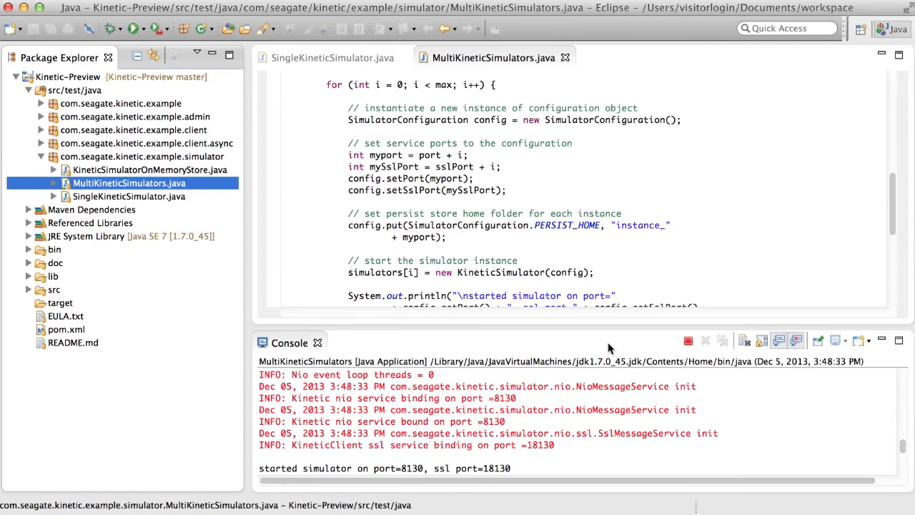
{"action": "mouse_move", "coordinate": [583, 282]}
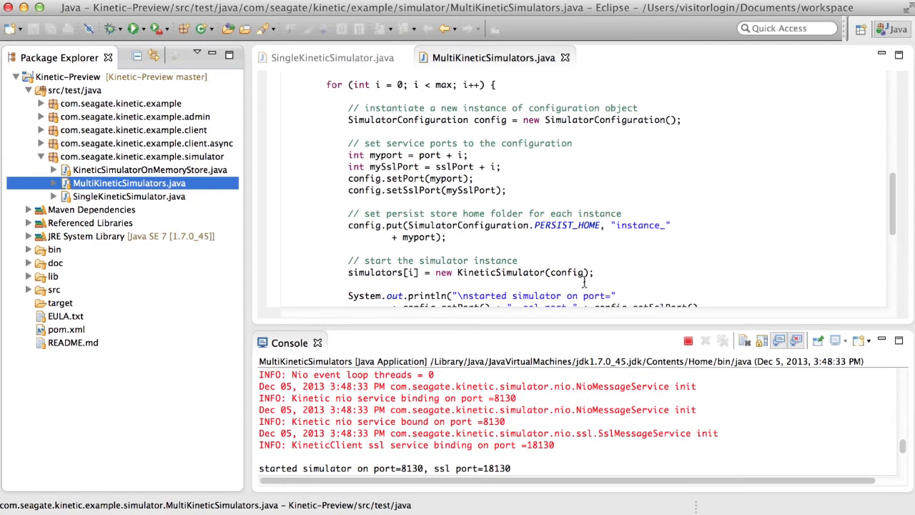
{"action": "scroll", "scroll_direction": "down", "scroll_amount": 3}
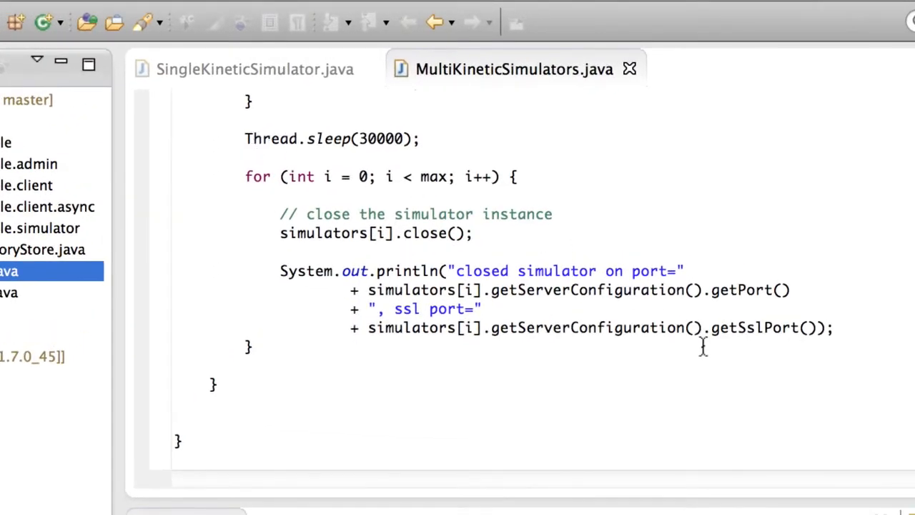
{"action": "mouse_move", "coordinate": [565, 327]}
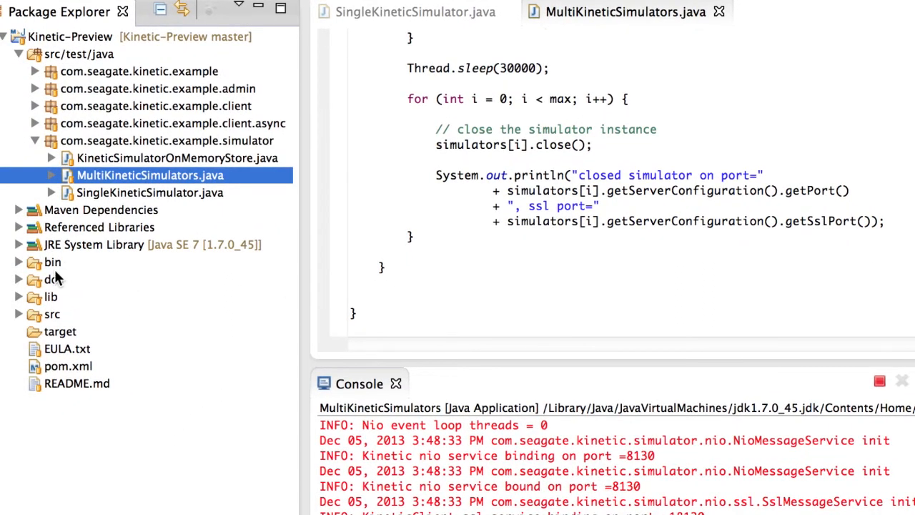
Show the Kinetic API javadoc index.html from doc > api-javadoc in the internal browser
{"action": "left_click", "coordinate": [19, 279]}
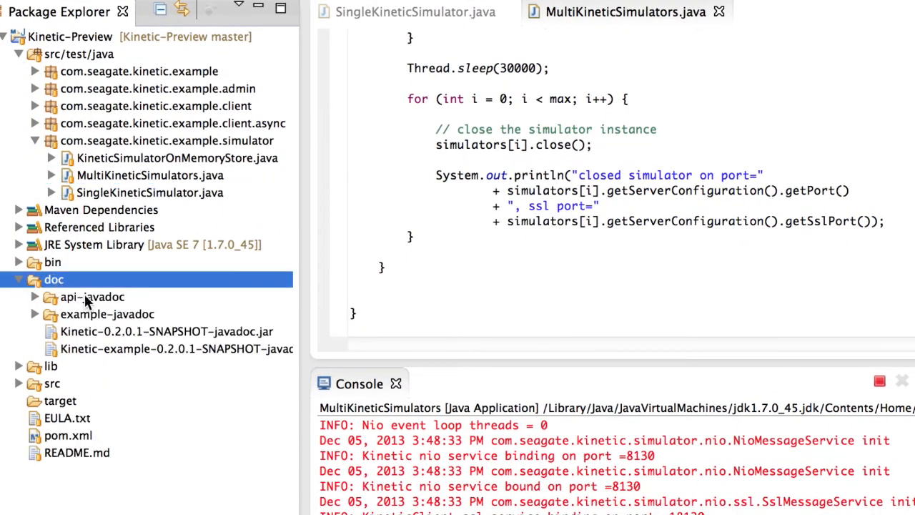
{"action": "left_click", "coordinate": [35, 296]}
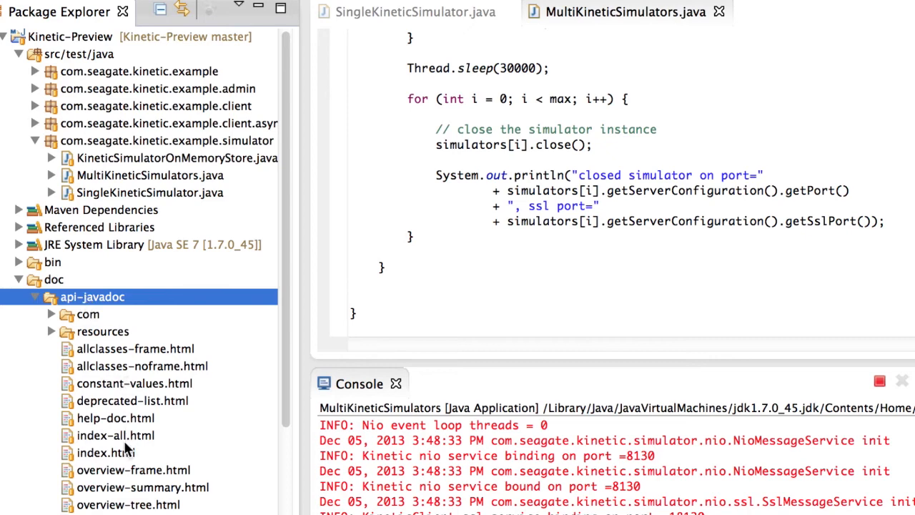
{"action": "double_click", "coordinate": [106, 452]}
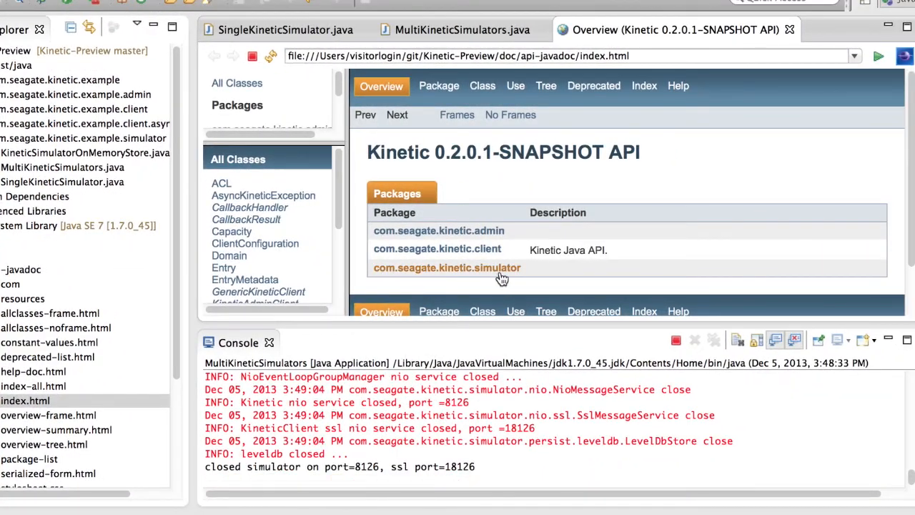
Browse the SimulatorConfiguration javadoc in com.seagate.kinetic.simulator, including setPort and setSslPort
{"action": "left_click", "coordinate": [447, 268]}
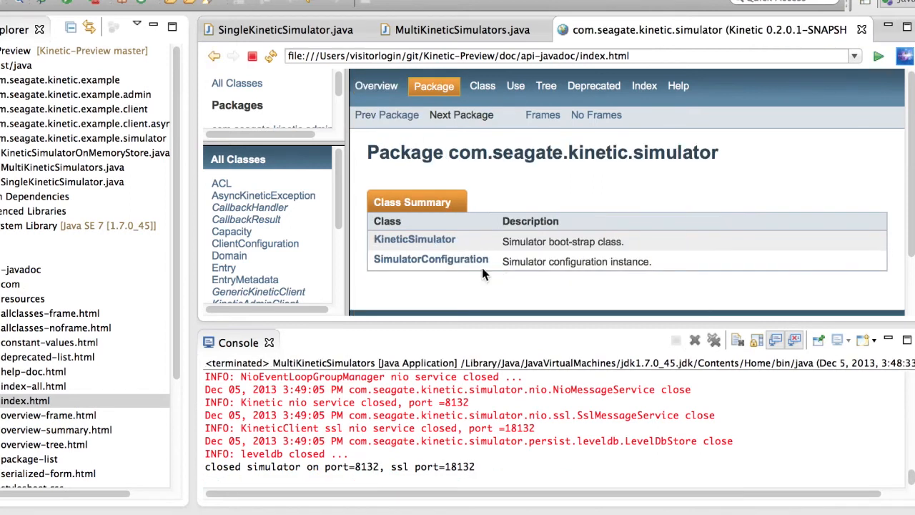
{"action": "mouse_move", "coordinate": [430, 259]}
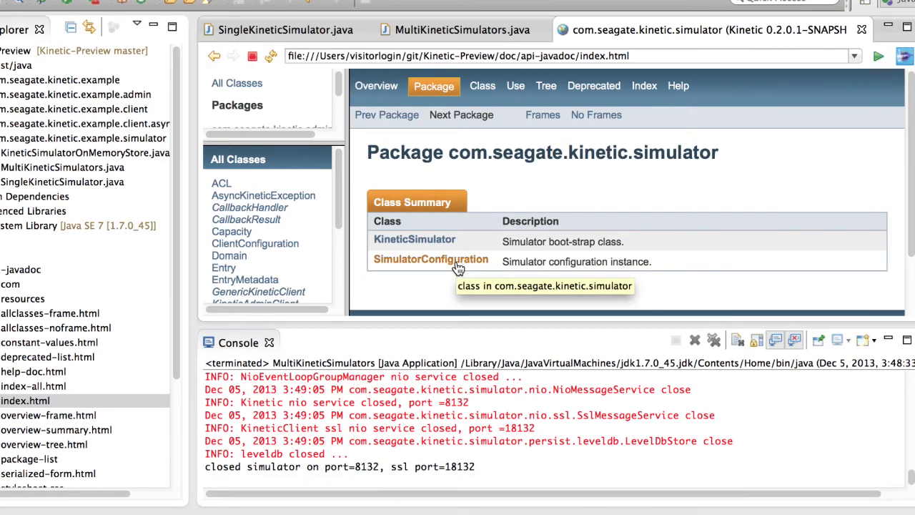
{"action": "left_click", "coordinate": [430, 259]}
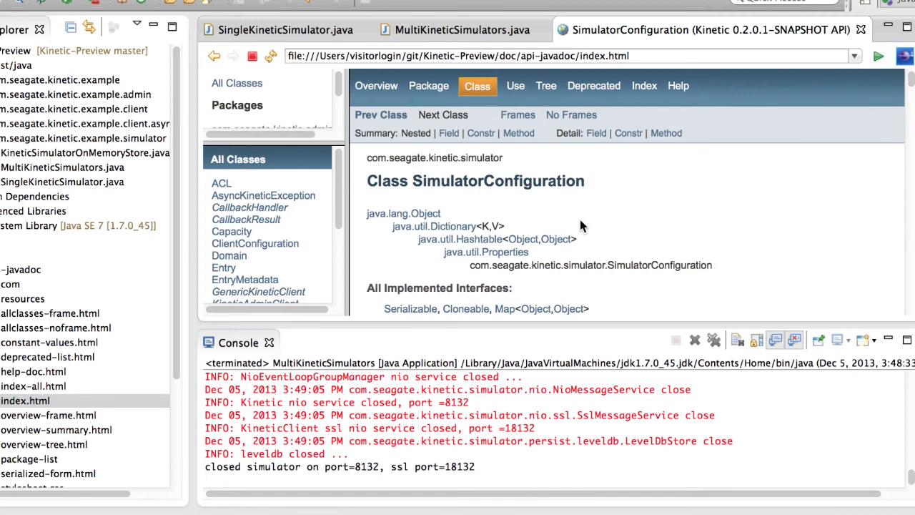
{"action": "scroll", "scroll_direction": "down", "scroll_amount": 3}
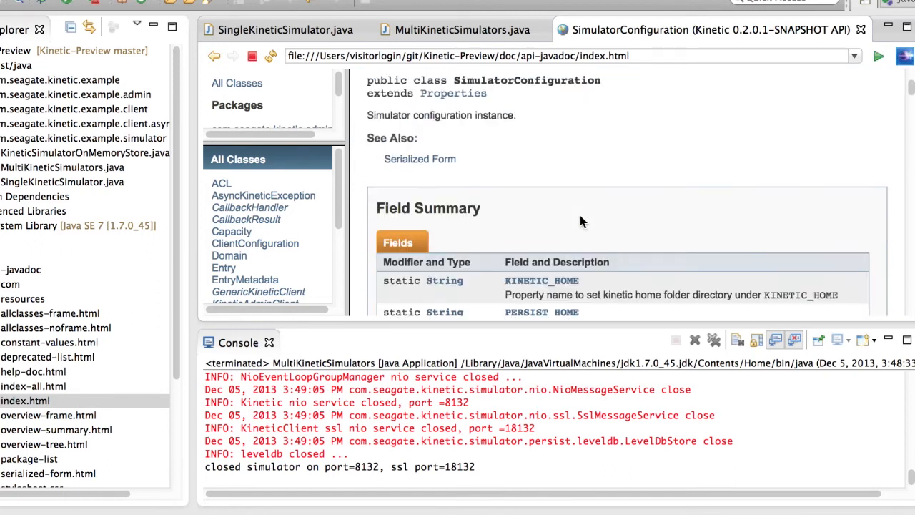
{"action": "scroll", "scroll_direction": "down", "scroll_amount": 3}
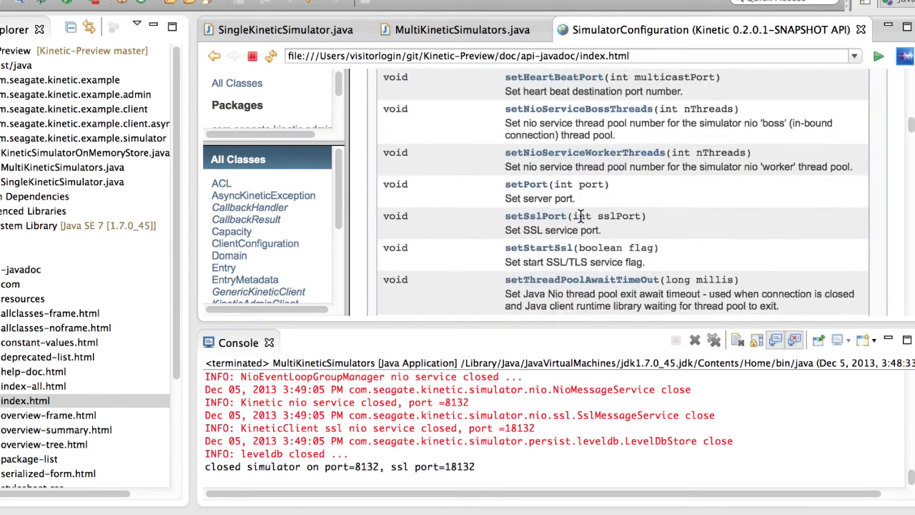
{"action": "scroll", "scroll_direction": "up", "scroll_amount": 3}
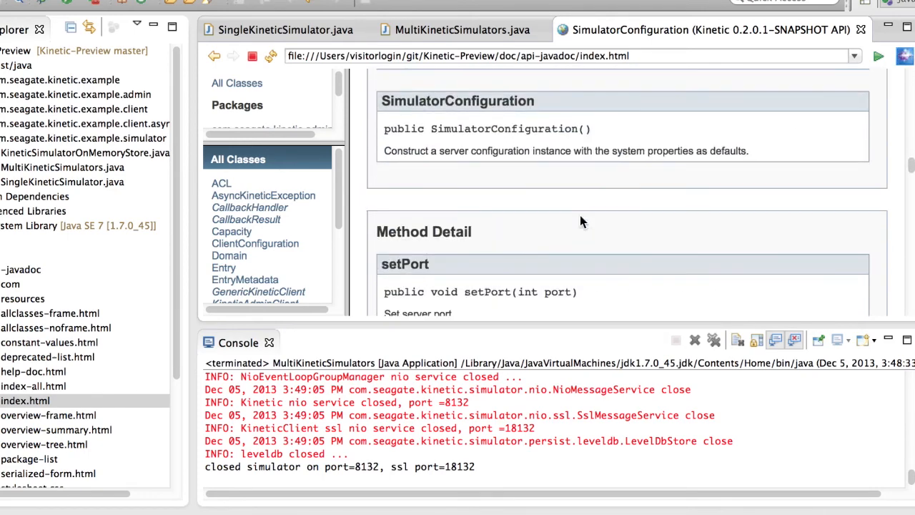